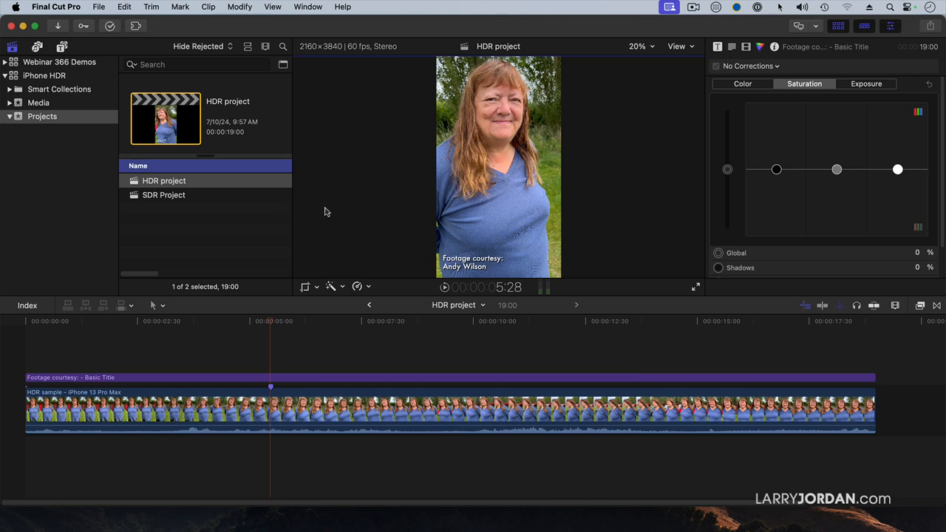
{"action": "mouse_move", "coordinate": [381, 254]}
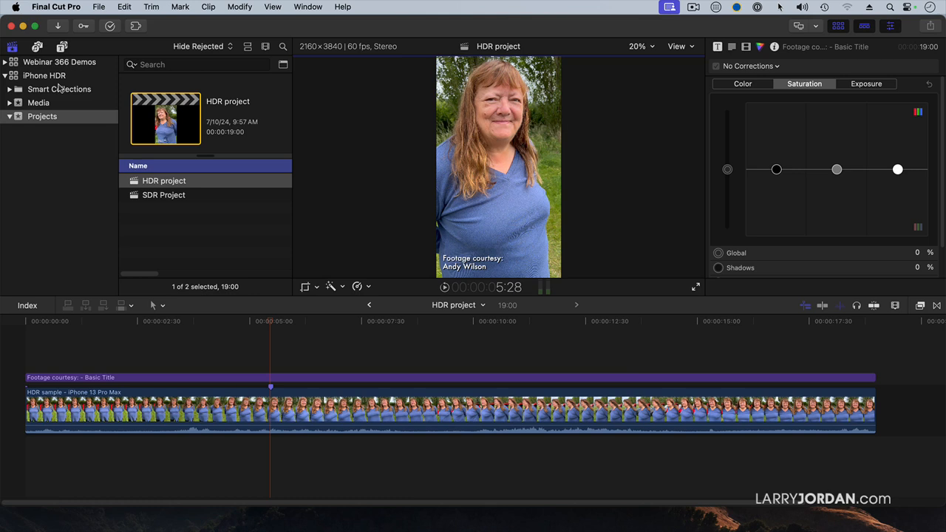
Select the iPhone HDR library to show its Standard Gamut SDR library properties
{"action": "left_click", "coordinate": [44, 75]}
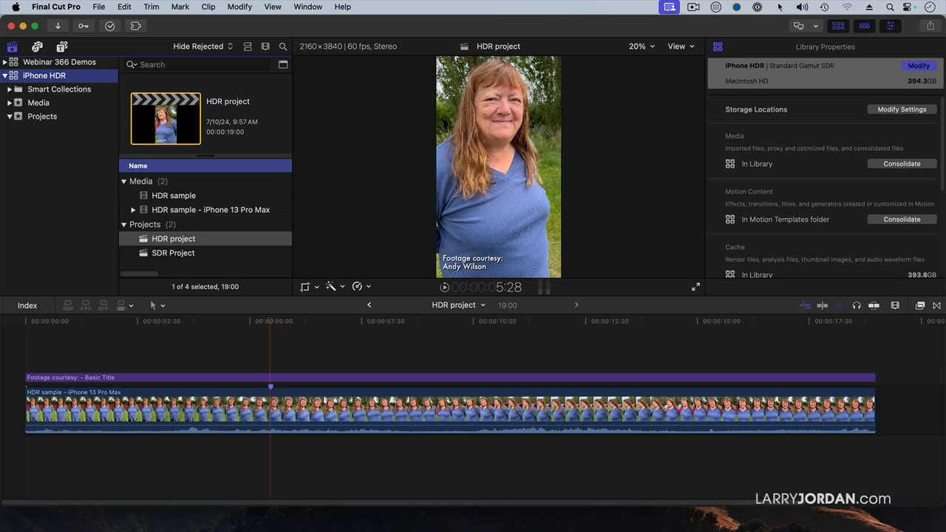
Change the iPhone HDR library's colour processing from Standard Gamut SDR to Wide Gamut HDR
{"action": "left_click", "coordinate": [919, 65]}
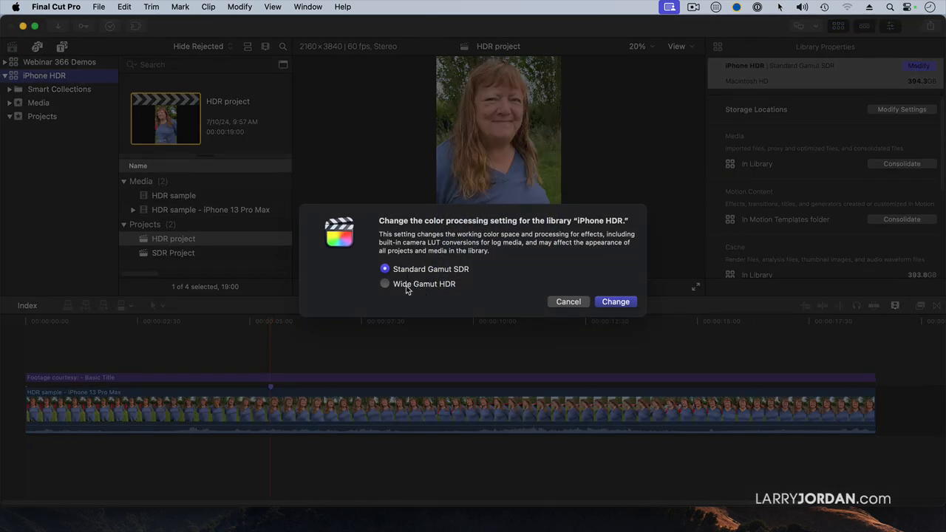
{"action": "left_click", "coordinate": [384, 283]}
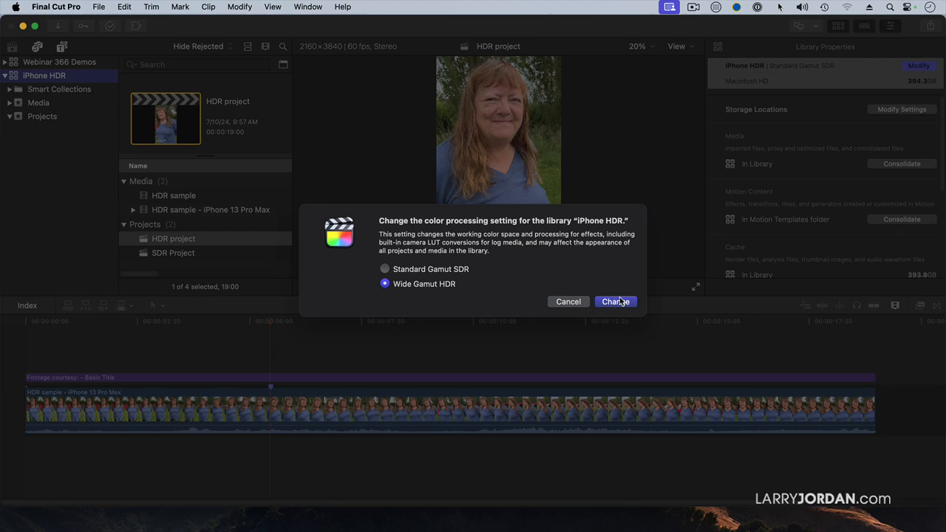
{"action": "left_click", "coordinate": [616, 302]}
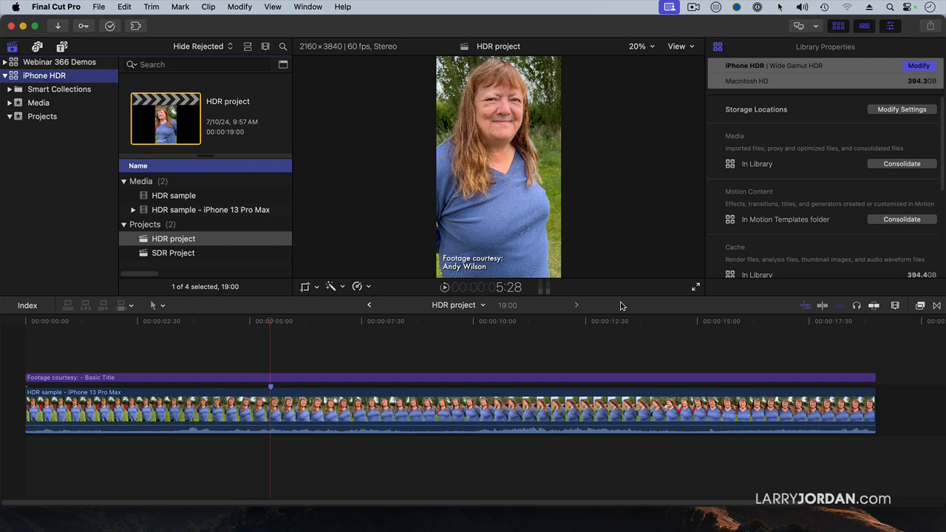
Show the HDR project's properties, revealing its Rec. 709 colour space, and browse the Window menu
{"action": "left_click", "coordinate": [426, 321]}
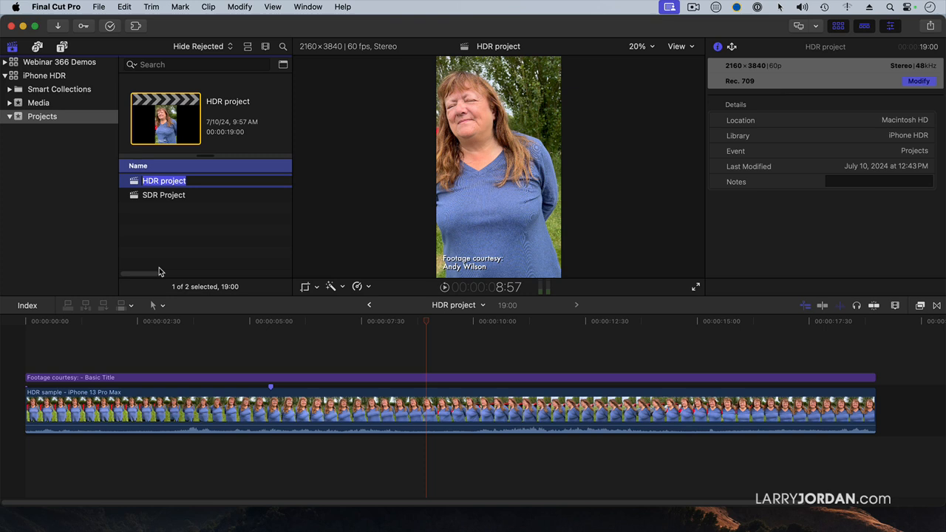
{"action": "left_click", "coordinate": [308, 7]}
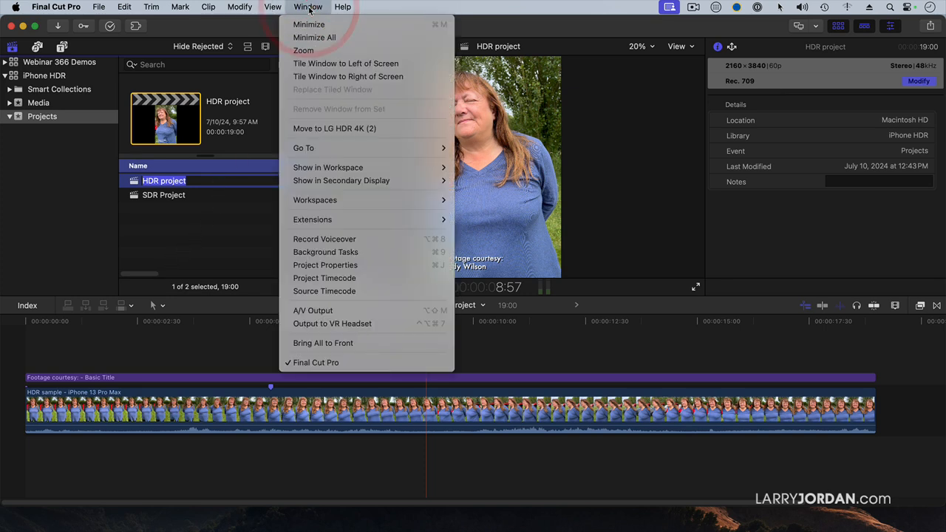
{"action": "mouse_move", "coordinate": [325, 278]}
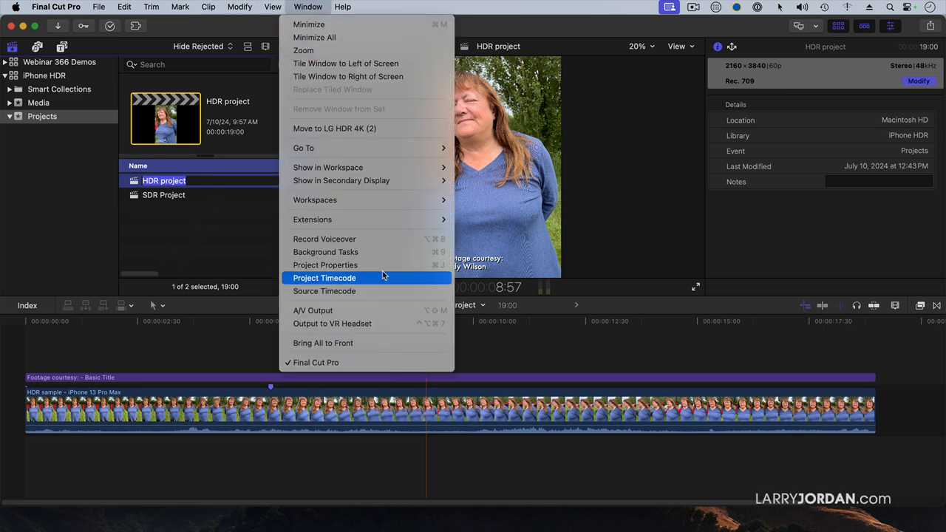
{"action": "mouse_move", "coordinate": [325, 265]}
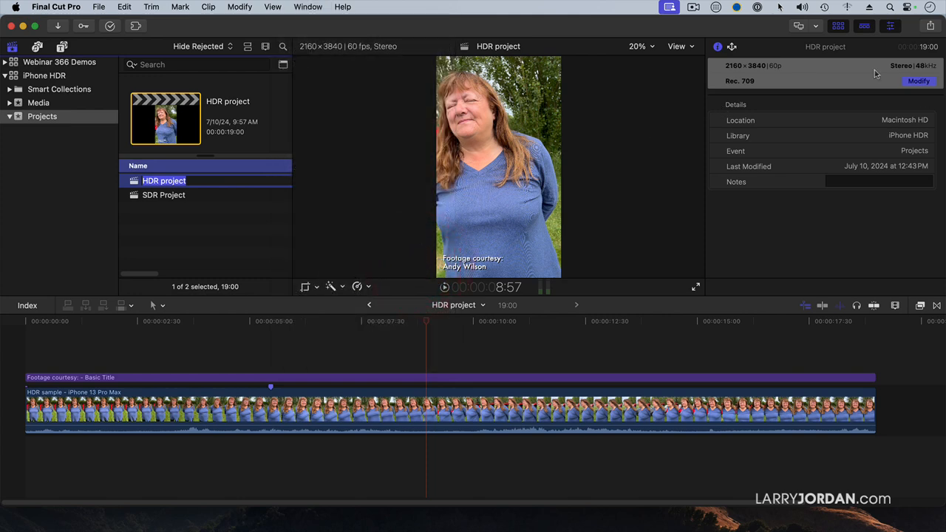
Change the HDR project's colour space to Wide Gamut HDR - Rec. 2020 HLG and confirm
{"action": "left_click", "coordinate": [918, 82]}
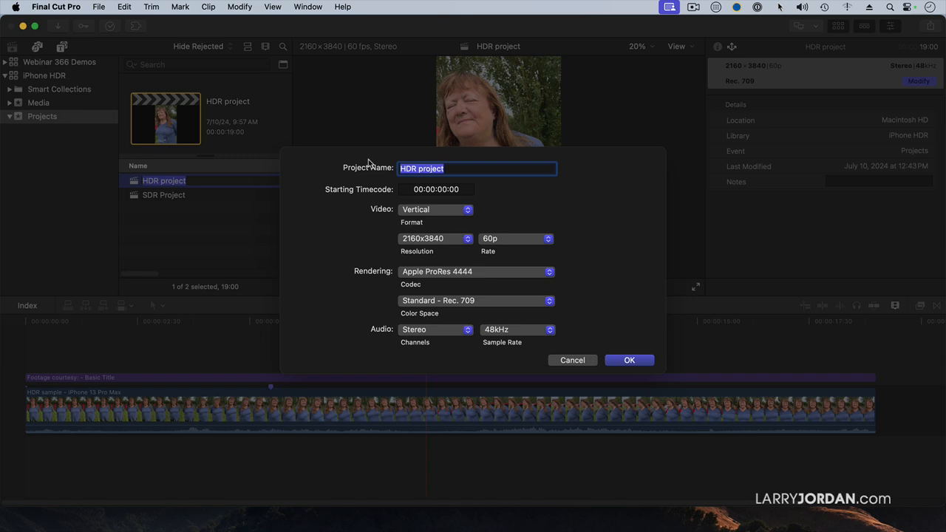
{"action": "mouse_move", "coordinate": [480, 311]}
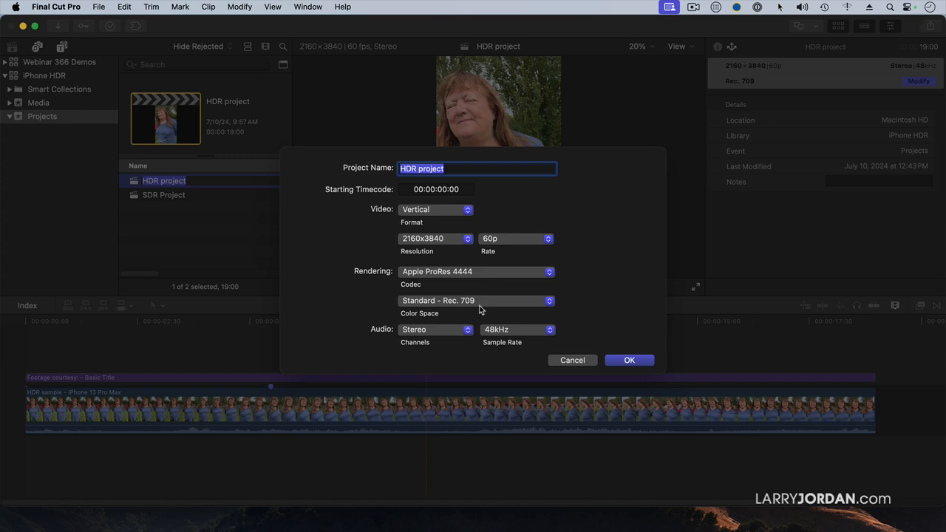
{"action": "left_click", "coordinate": [476, 300]}
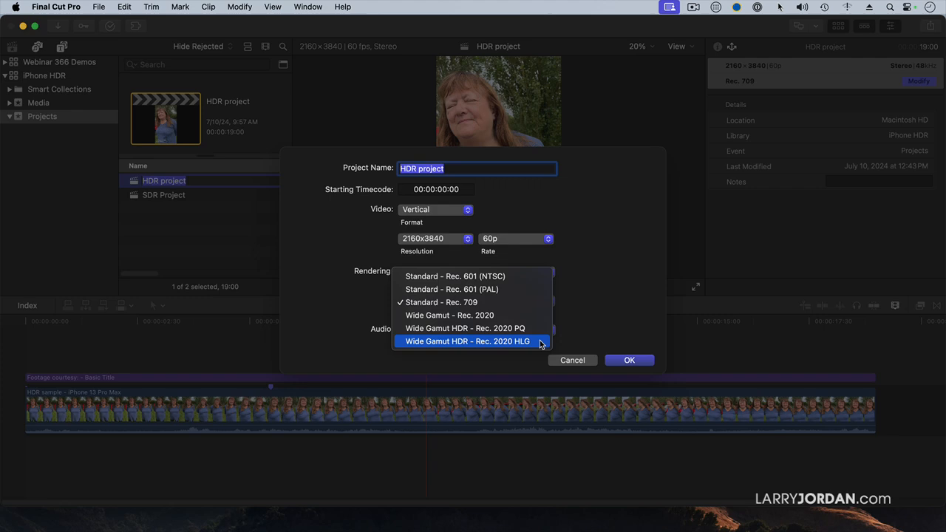
{"action": "left_click", "coordinate": [467, 341]}
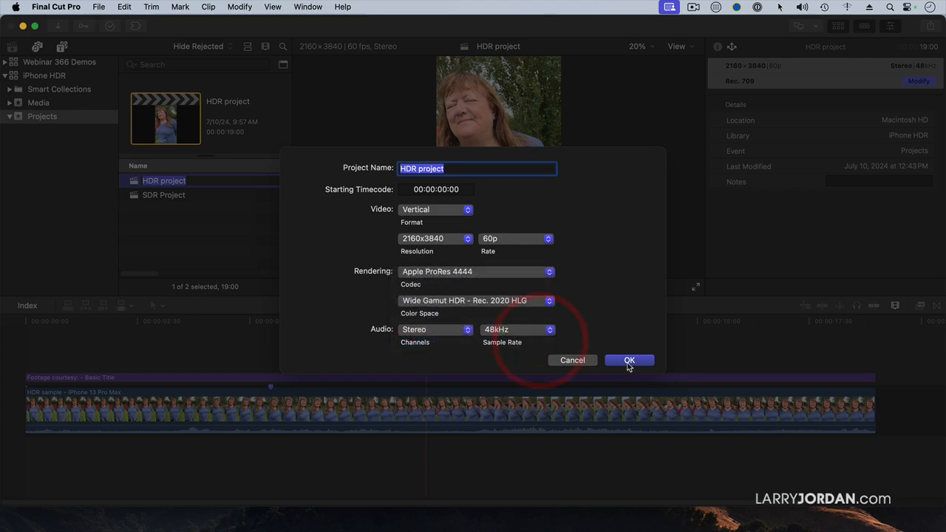
{"action": "left_click", "coordinate": [629, 360]}
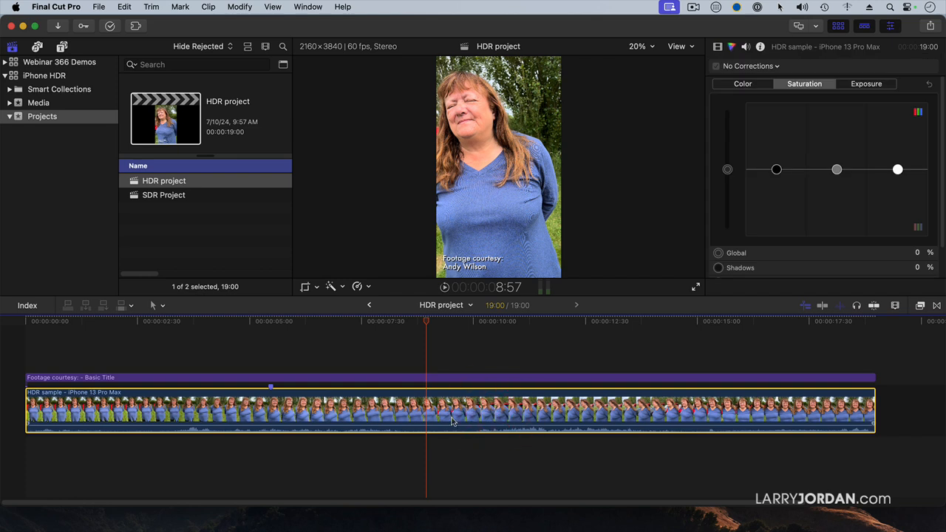
{"action": "left_click", "coordinate": [281, 329]}
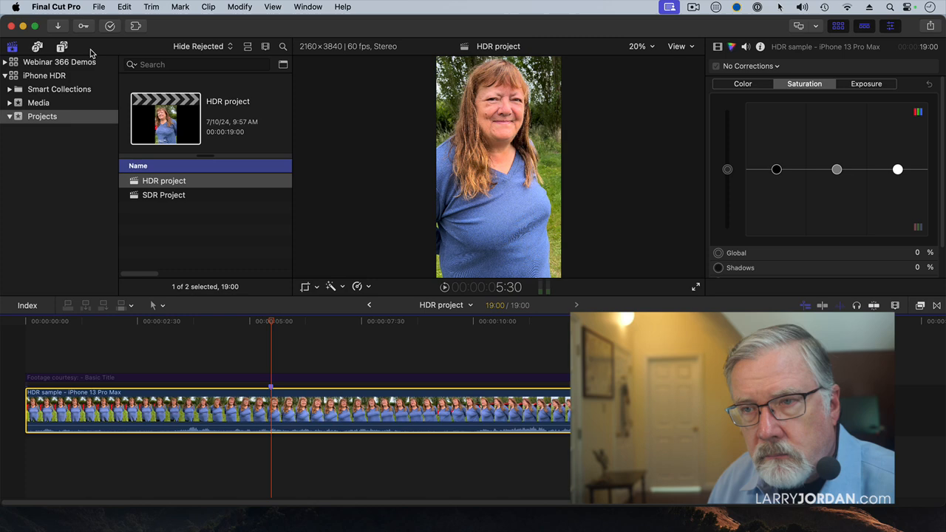
Open SDR Project, confirm the library is Wide Gamut HDR, and view the project's Rec. 709 properties
{"action": "double_click", "coordinate": [164, 194]}
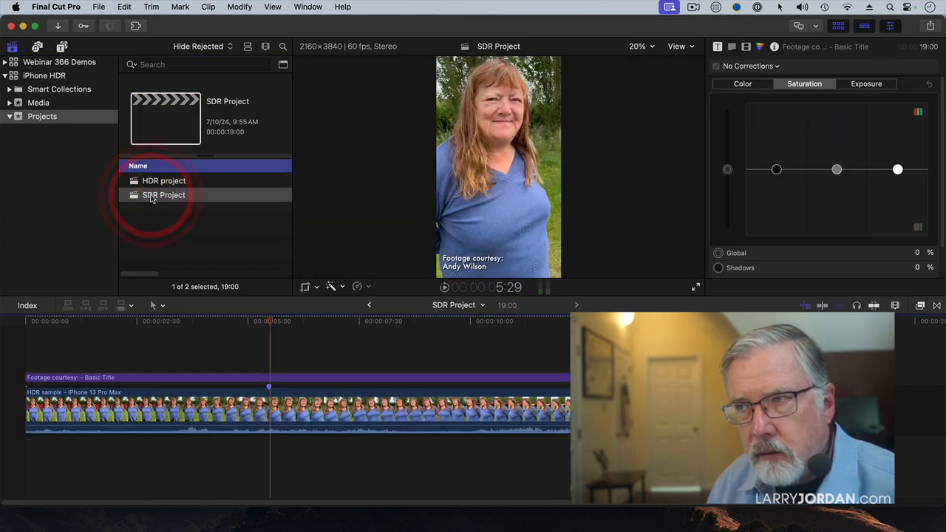
{"action": "left_click", "coordinate": [163, 194]}
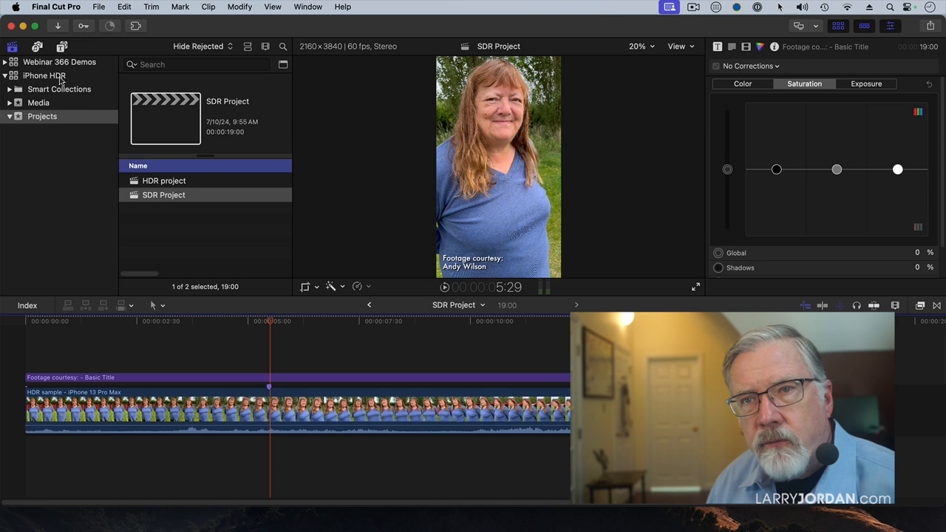
{"action": "left_click", "coordinate": [44, 75]}
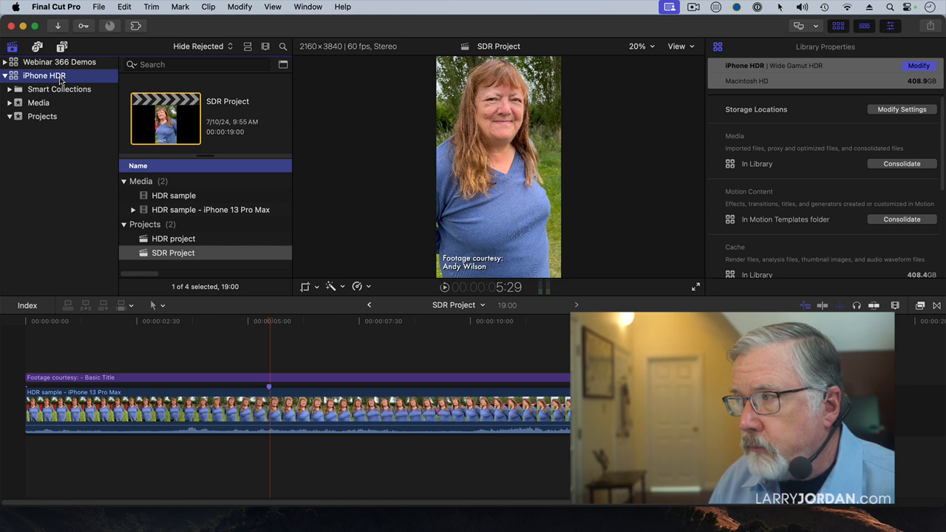
{"action": "left_click", "coordinate": [916, 66]}
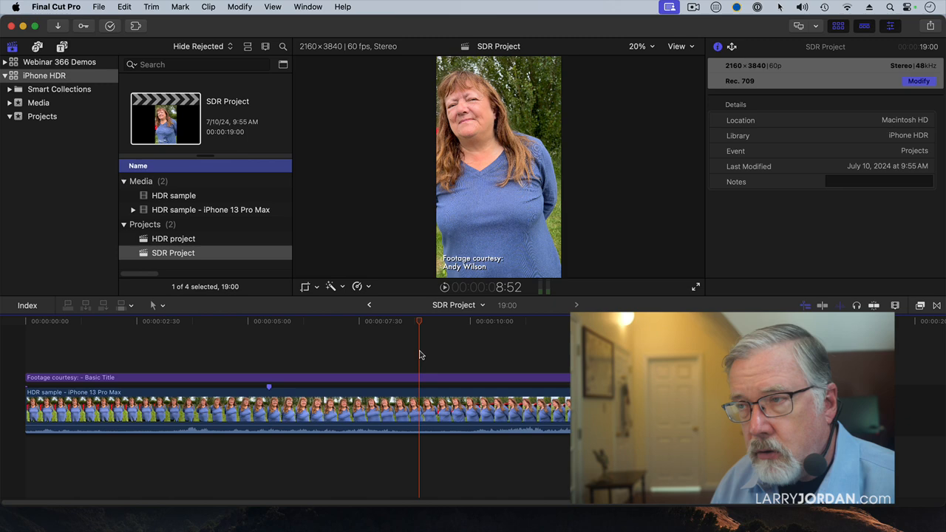
{"action": "left_click", "coordinate": [918, 81]}
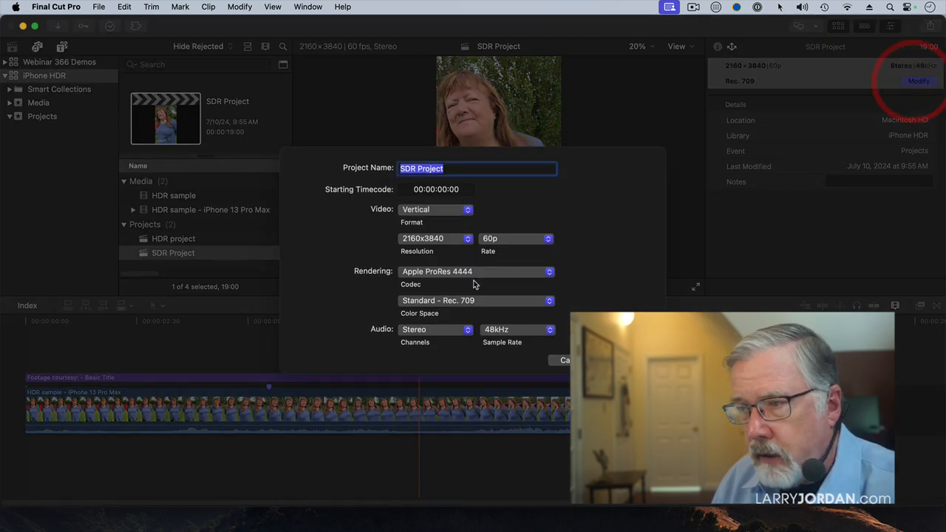
{"action": "left_click", "coordinate": [477, 300]}
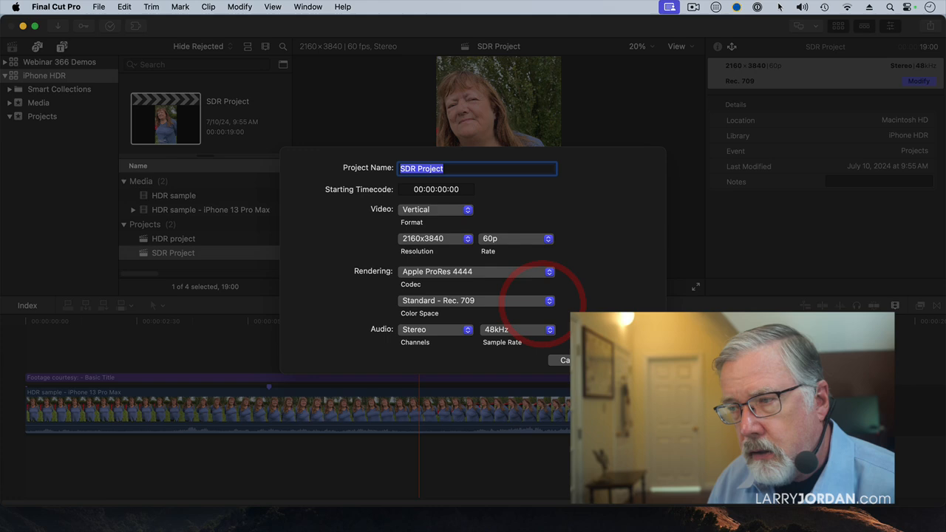
{"action": "left_click", "coordinate": [565, 360]}
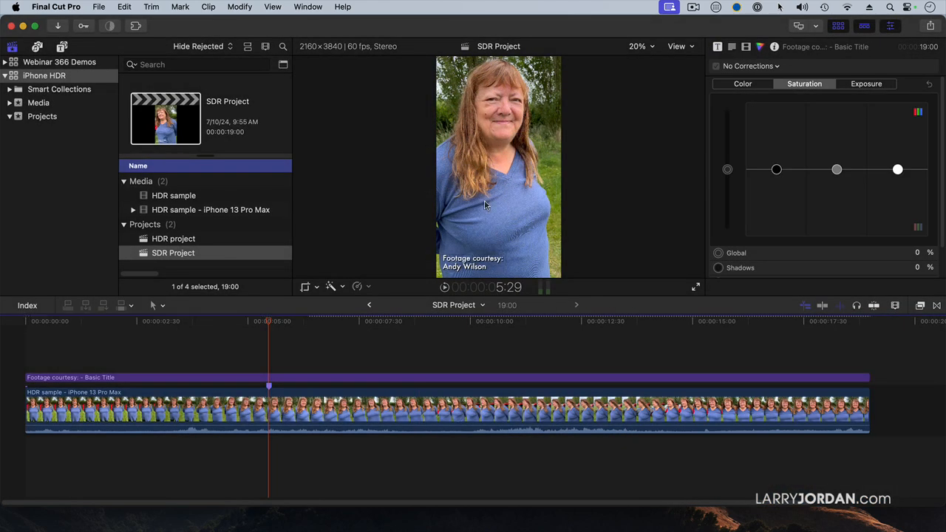
{"action": "mouse_move", "coordinate": [543, 210]}
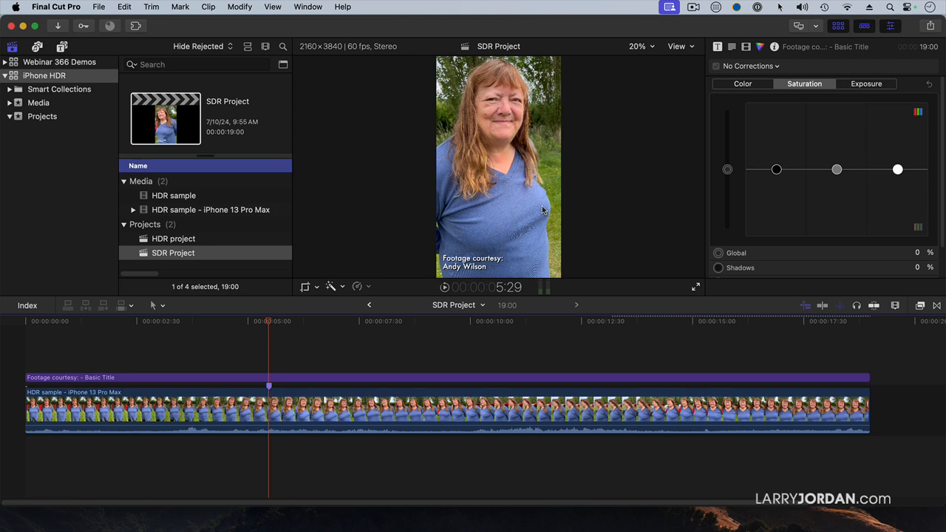
Set the iPhone clip's Color Conform to Manual with HDR (HLG) to SDR conversion
{"action": "left_click", "coordinate": [466, 412]}
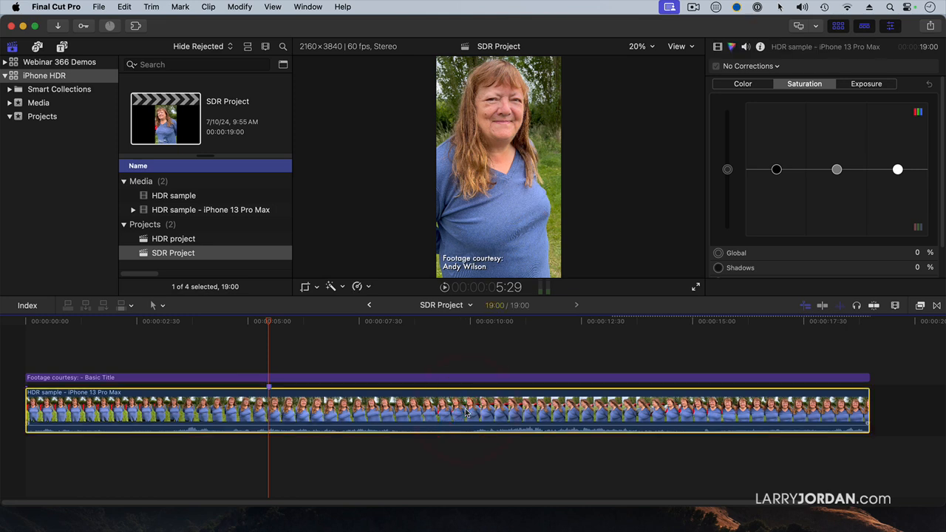
{"action": "left_click", "coordinate": [716, 47]}
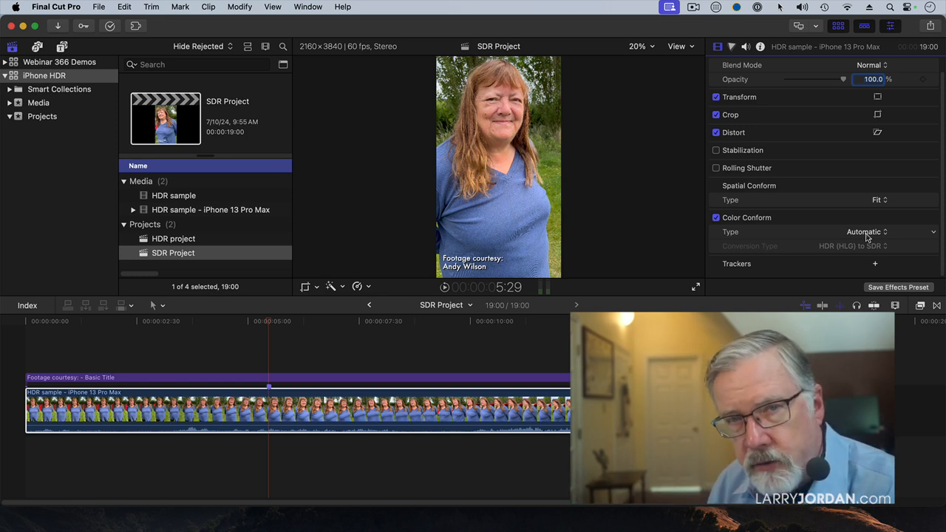
{"action": "left_click", "coordinate": [891, 231]}
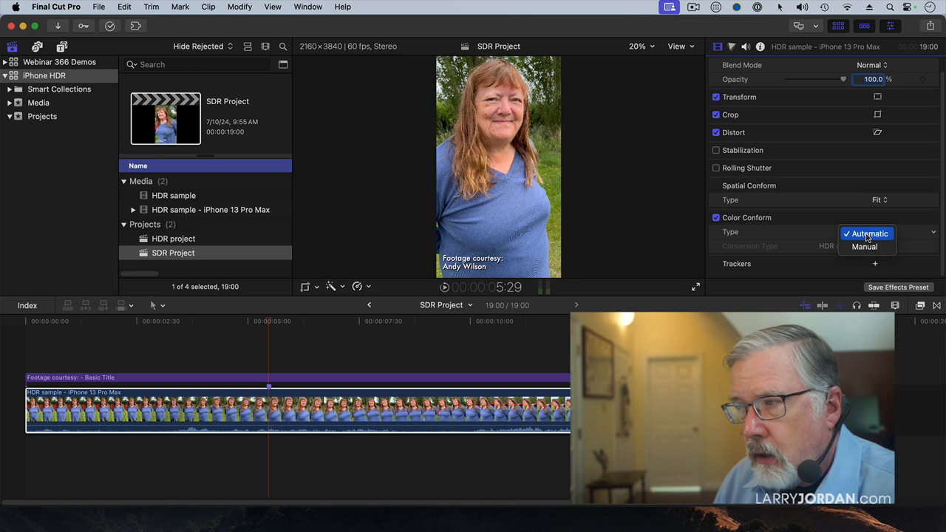
{"action": "mouse_move", "coordinate": [865, 246]}
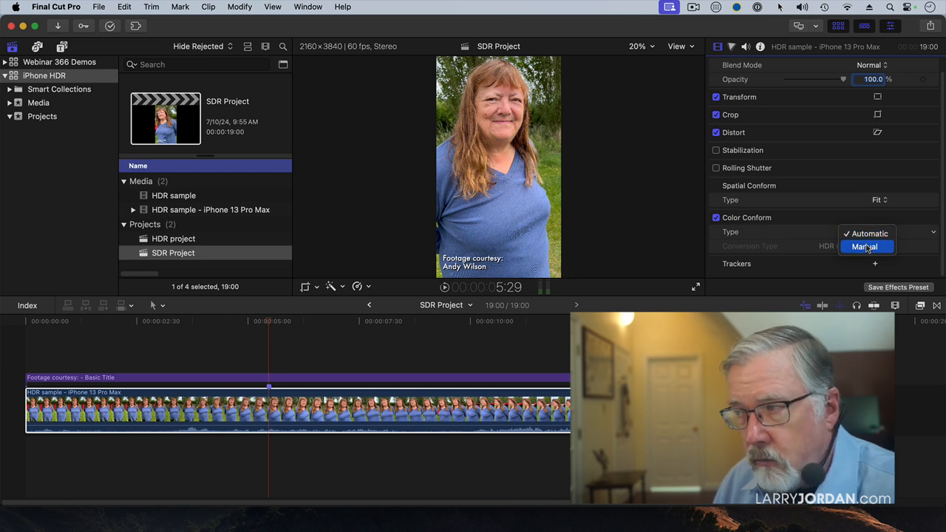
{"action": "left_click", "coordinate": [864, 246]}
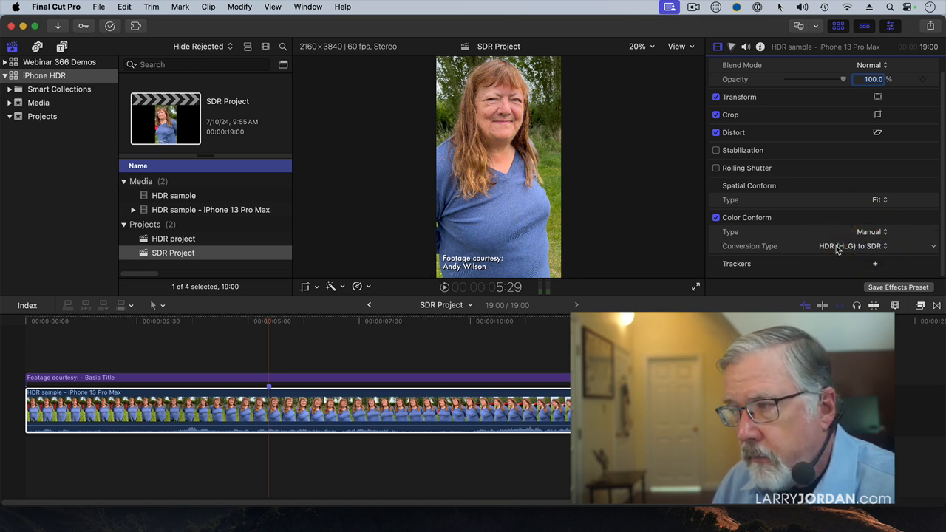
{"action": "left_click", "coordinate": [850, 245]}
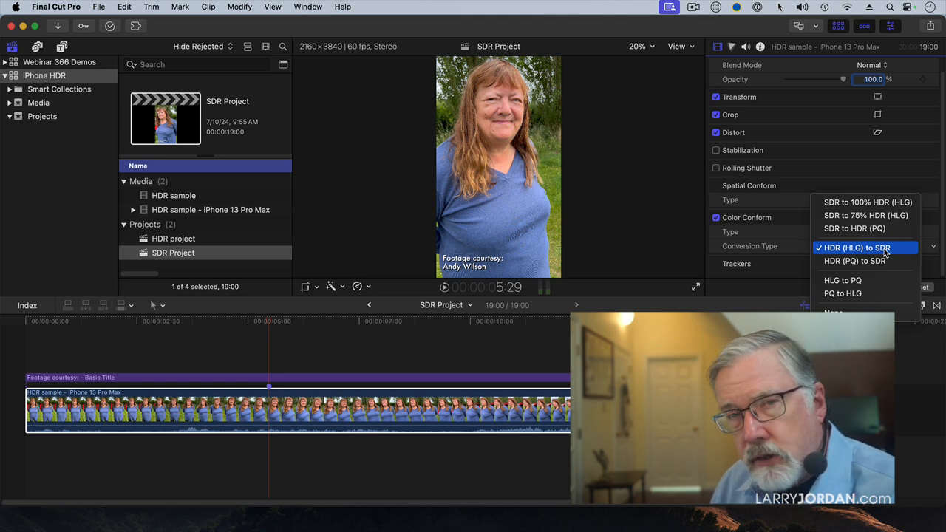
{"action": "mouse_move", "coordinate": [894, 251]}
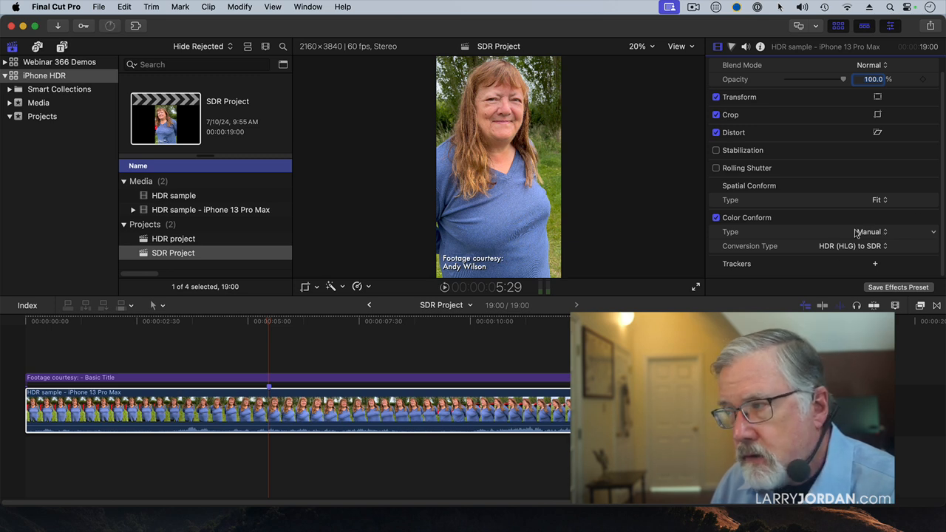
{"action": "left_click", "coordinate": [871, 231]}
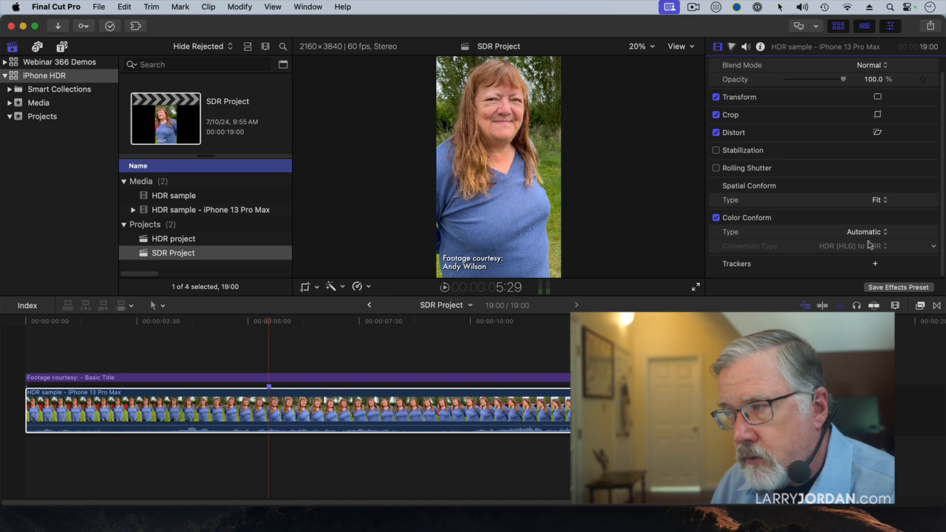
{"action": "left_click", "coordinate": [869, 231]}
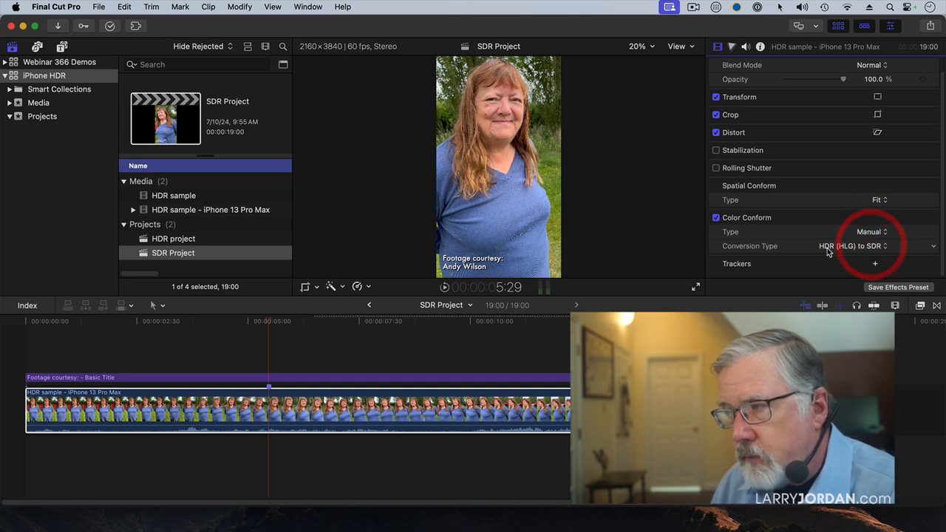